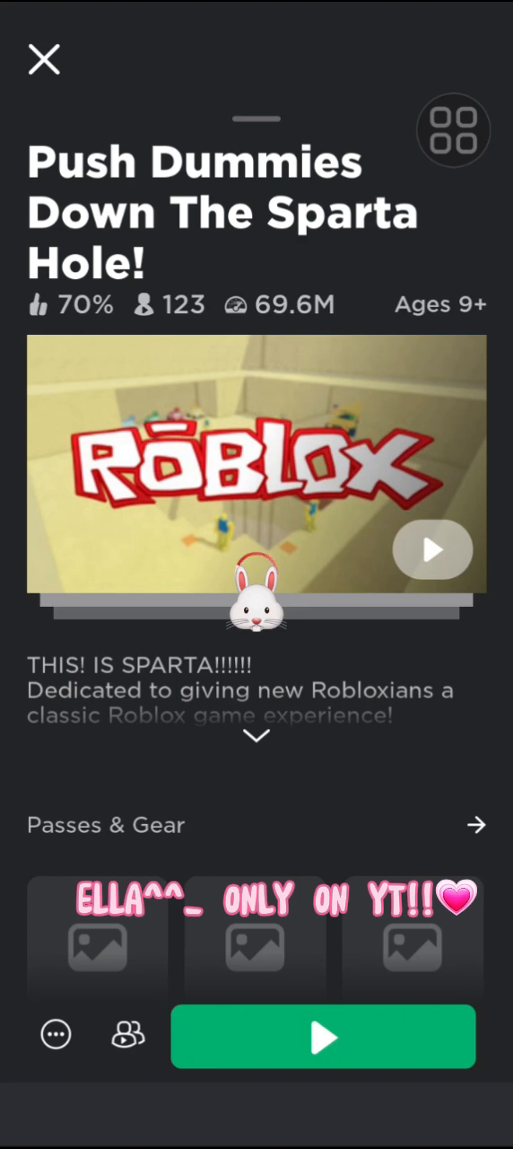
- Open the Badges list for Push Dummies Down The Sparta Hole!
click(323, 1037)
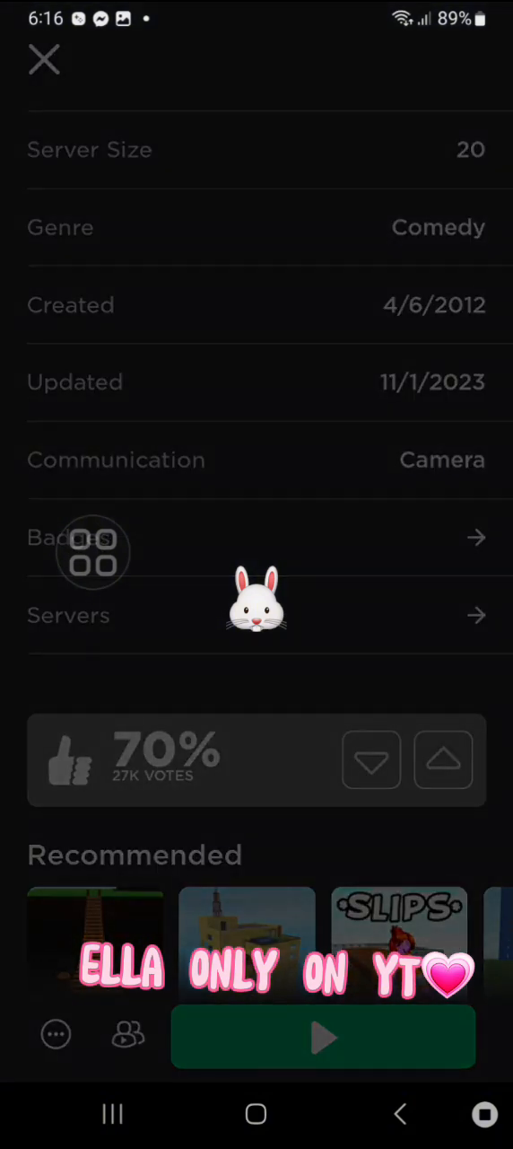
click(256, 537)
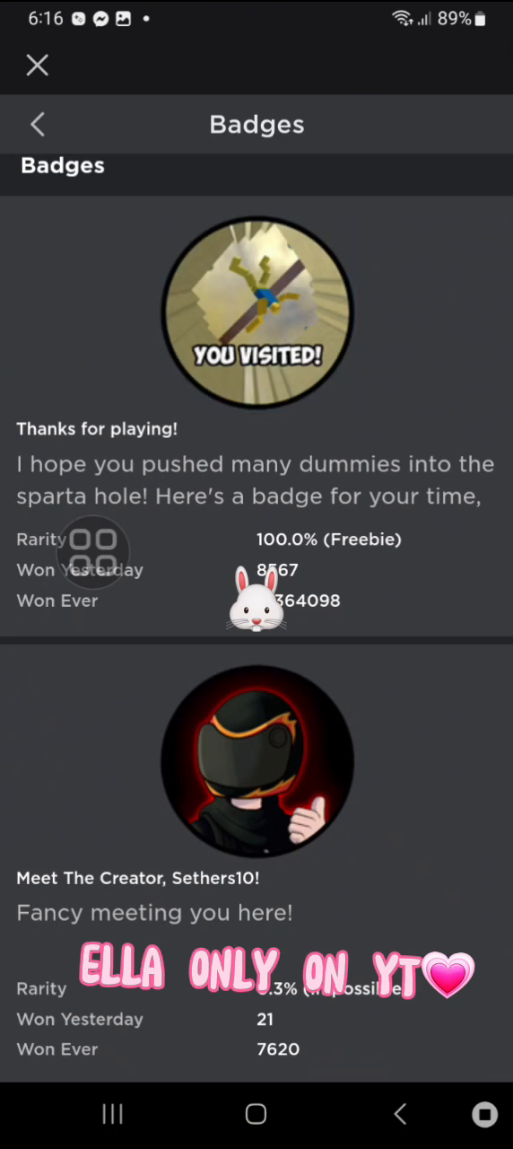
- Back out of the Sparta Hole badges and game page to the Home screen
click(257, 311)
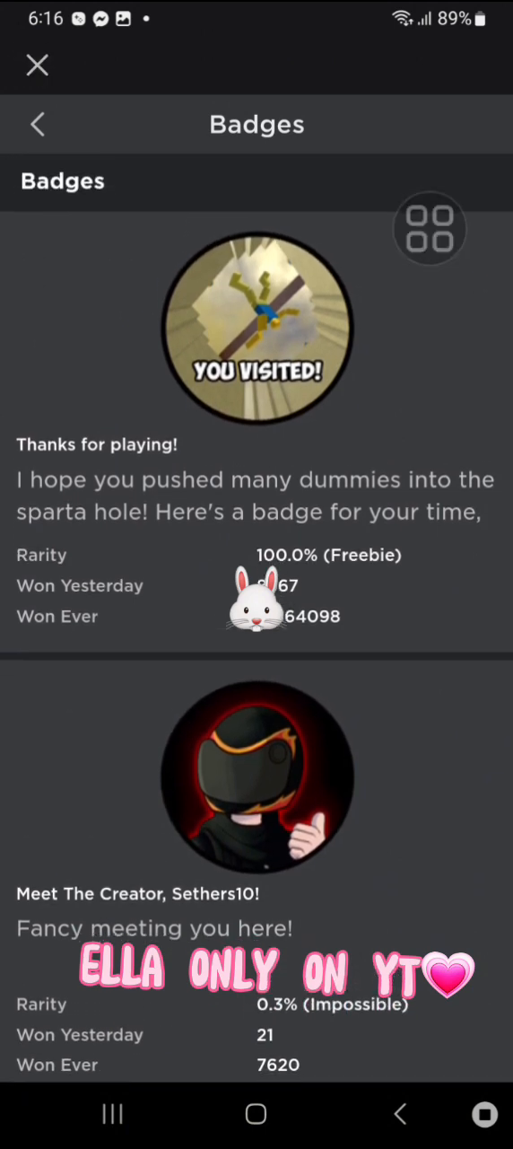
click(38, 124)
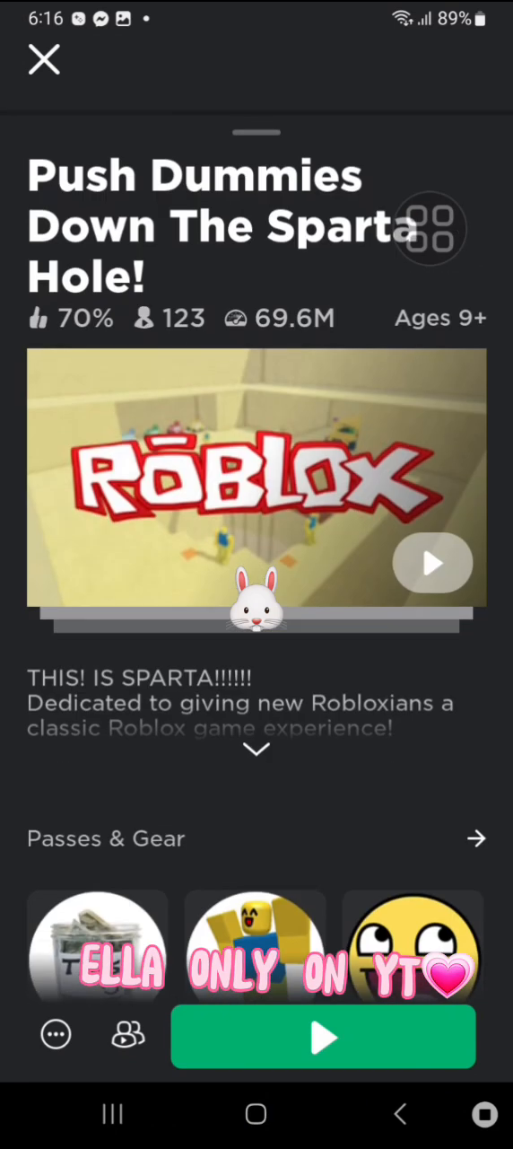
click(43, 60)
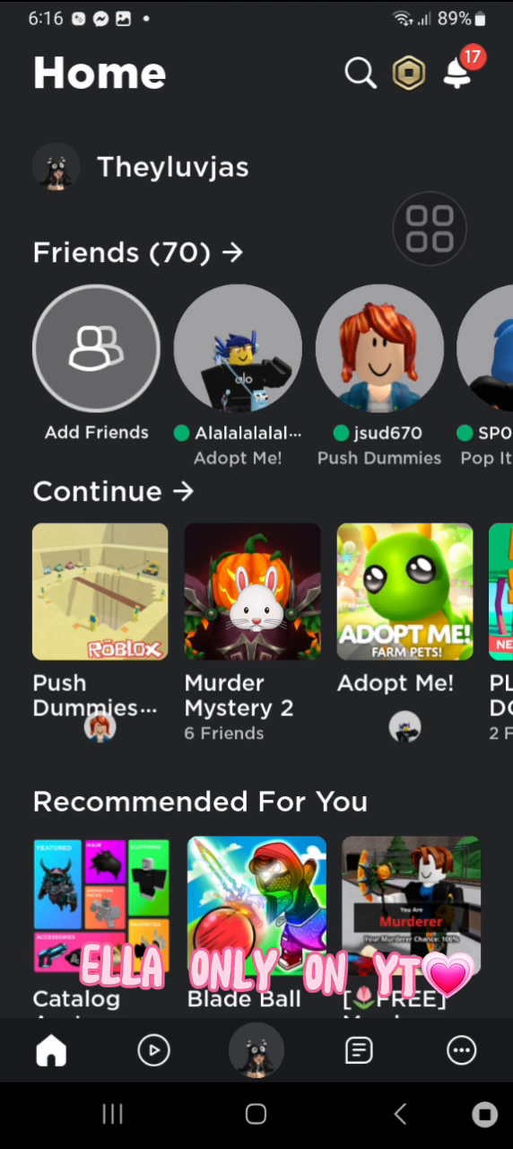
- Open the Avatar editor from the bottom navigation bar
click(255, 1050)
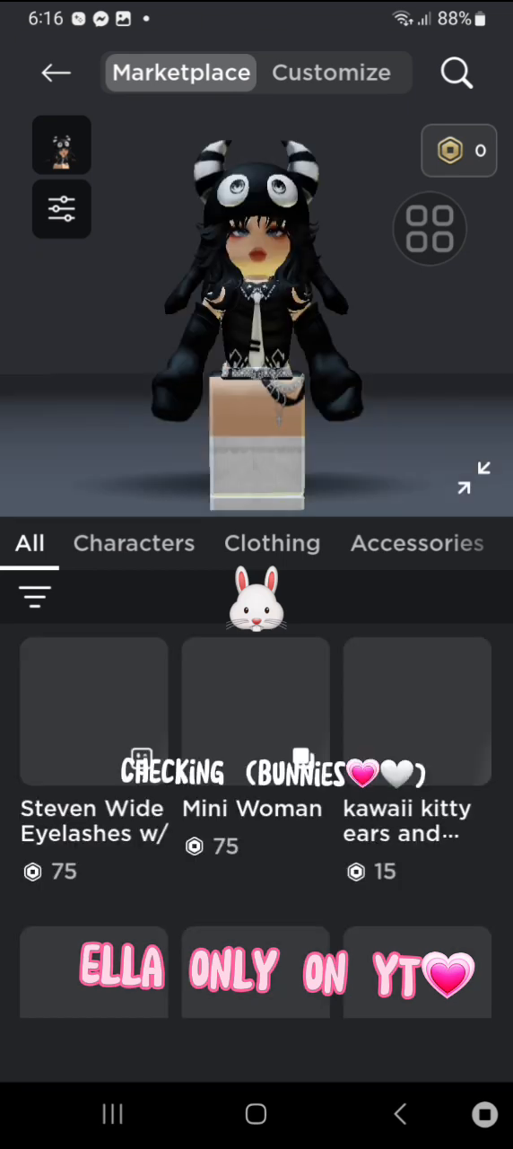
click(331, 73)
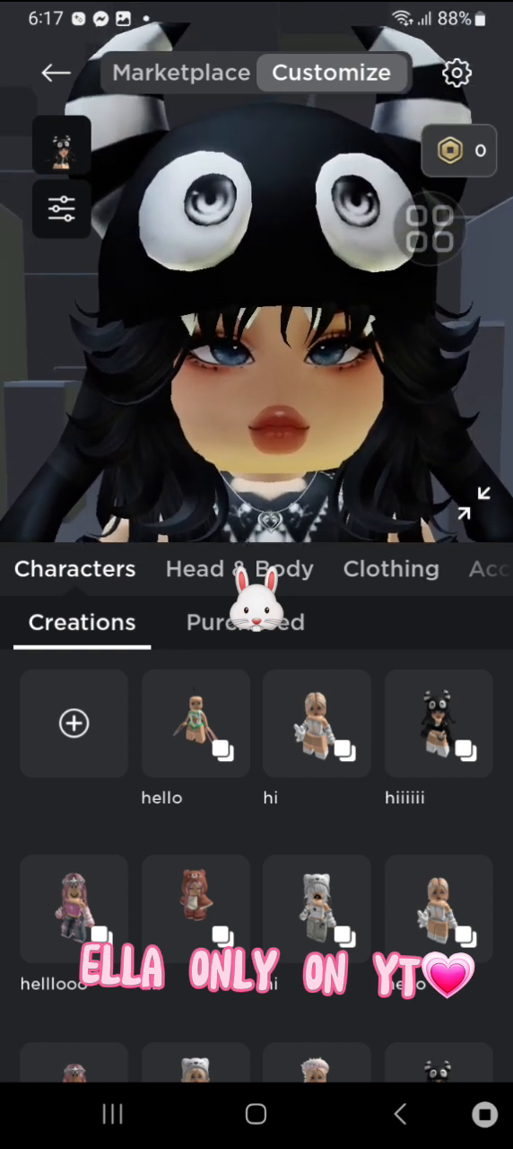
click(239, 568)
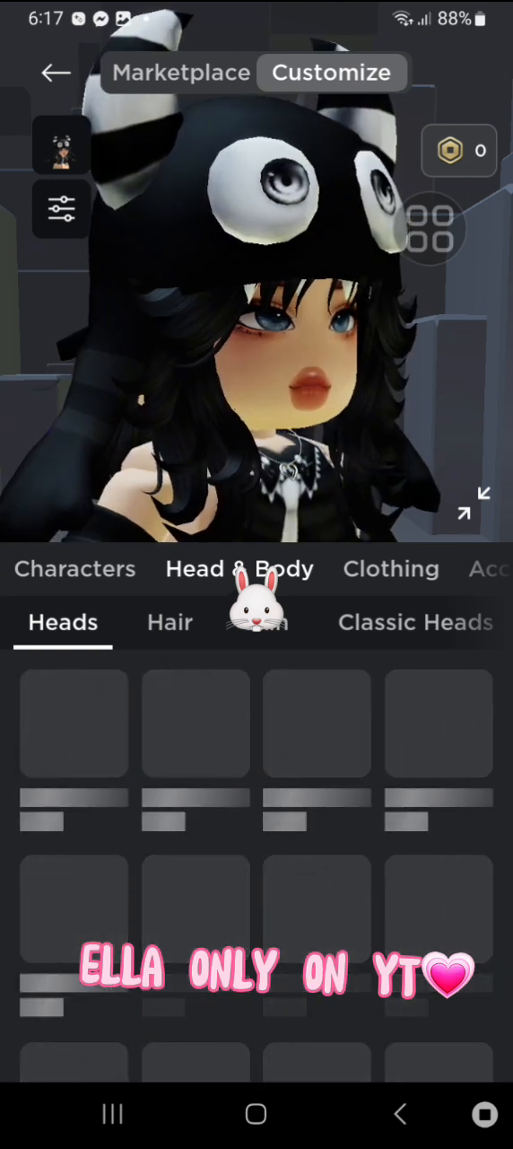
click(170, 622)
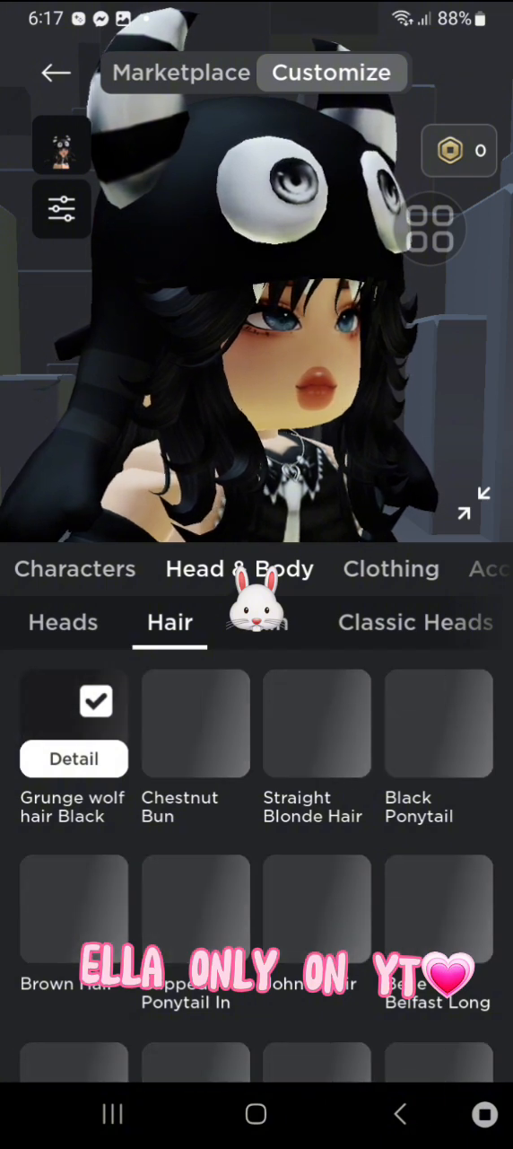
scroll(down, 3)
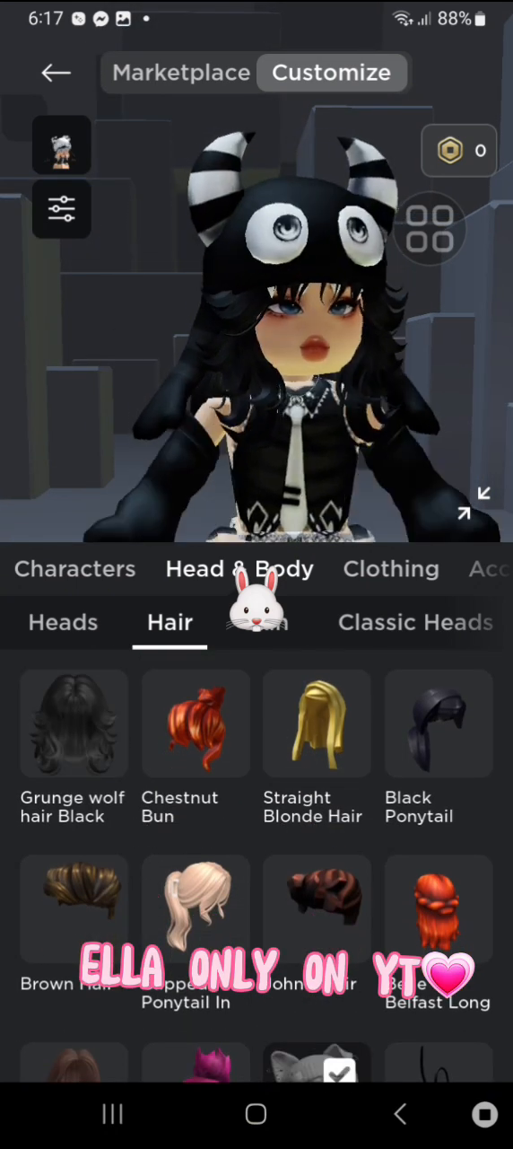
scroll(down, 3)
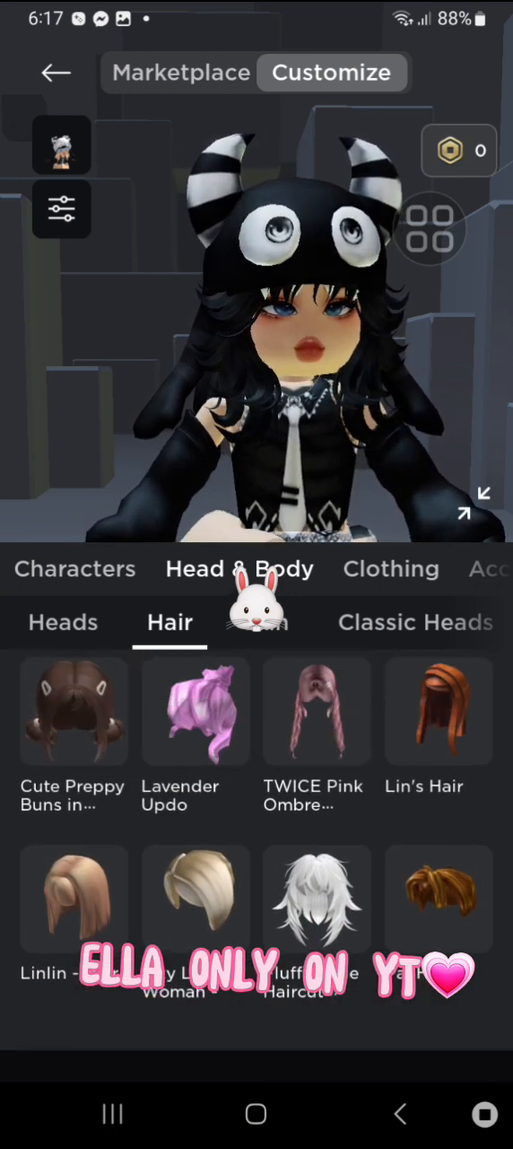
scroll(down, 3)
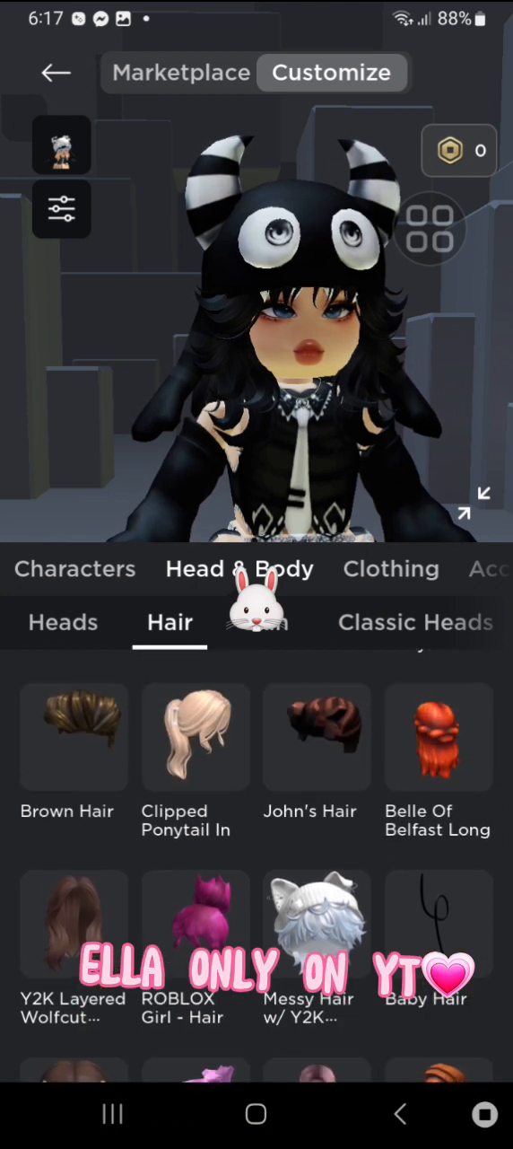
- Try on and remove Messy Hair w/ Y2K, then re-equip Grunge wolf hair Black
click(317, 915)
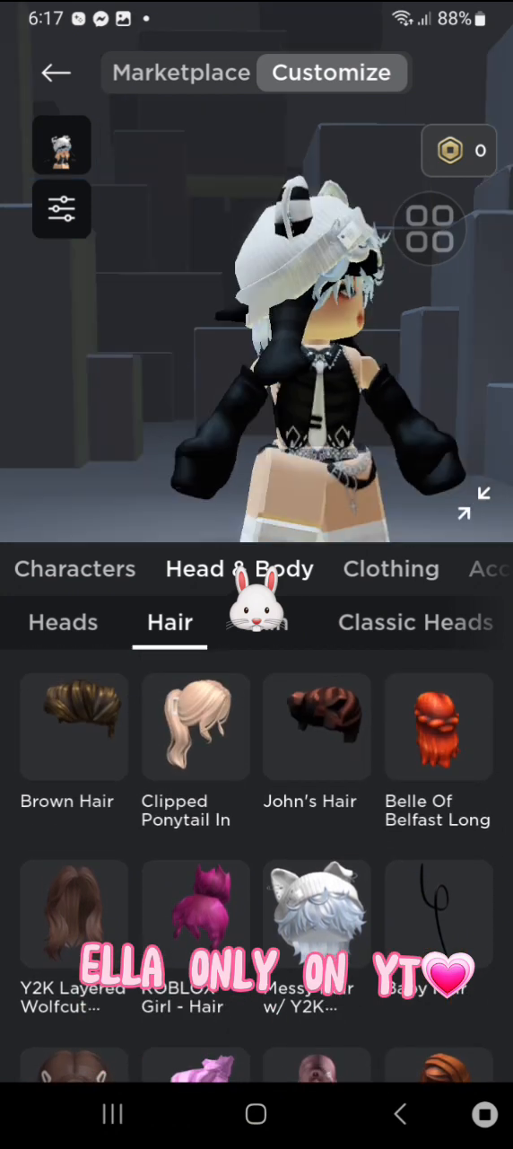
click(317, 915)
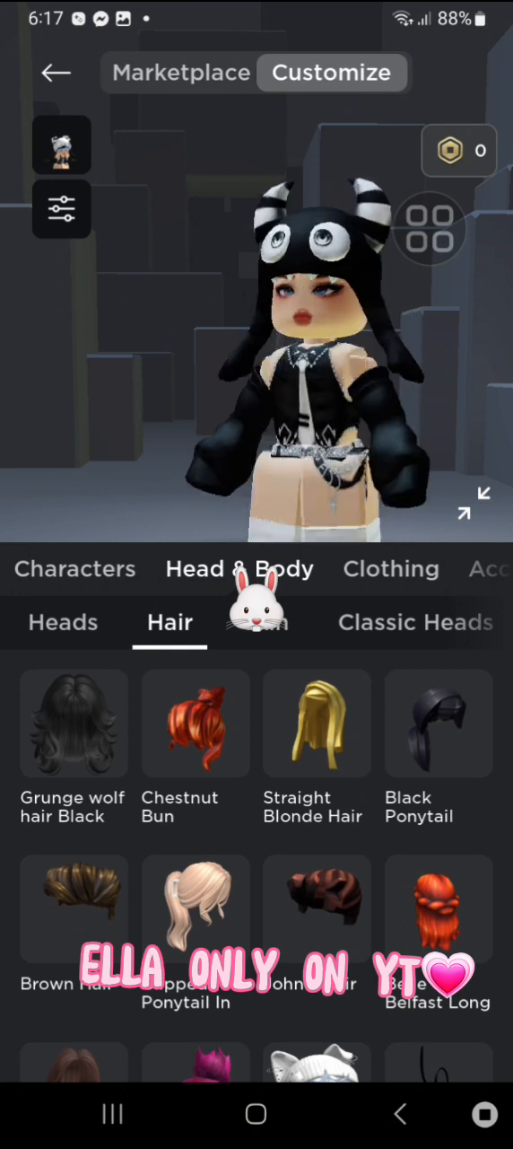
click(73, 724)
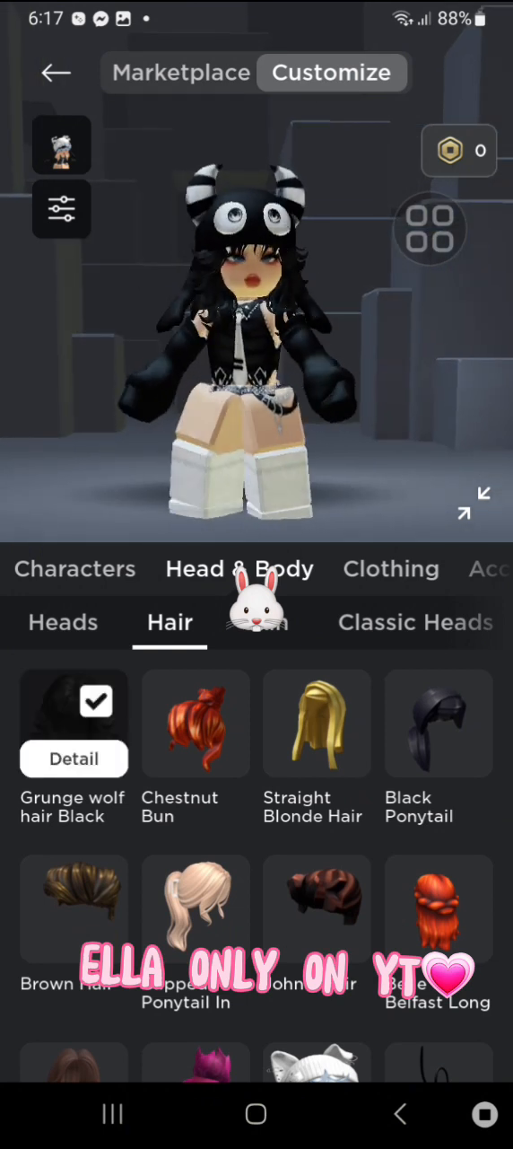
- Swipe the category bar left and switch to the Emotes category
scroll(left, 3)
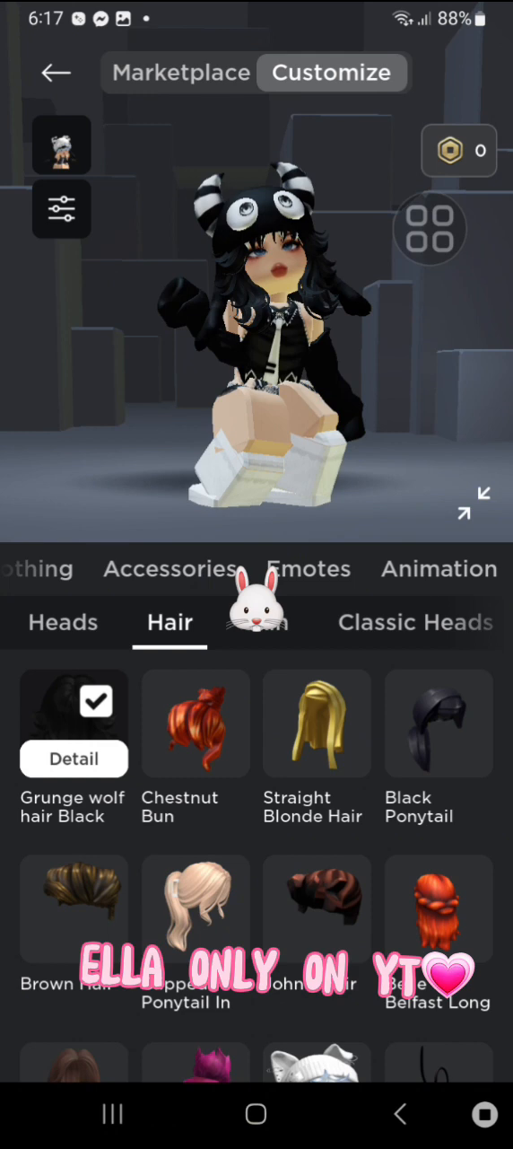
click(309, 568)
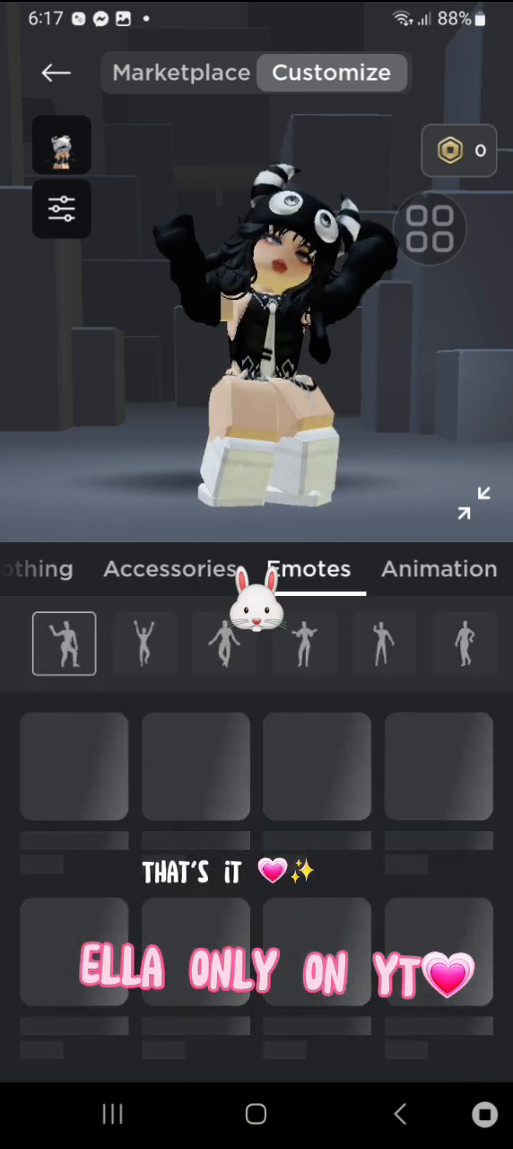